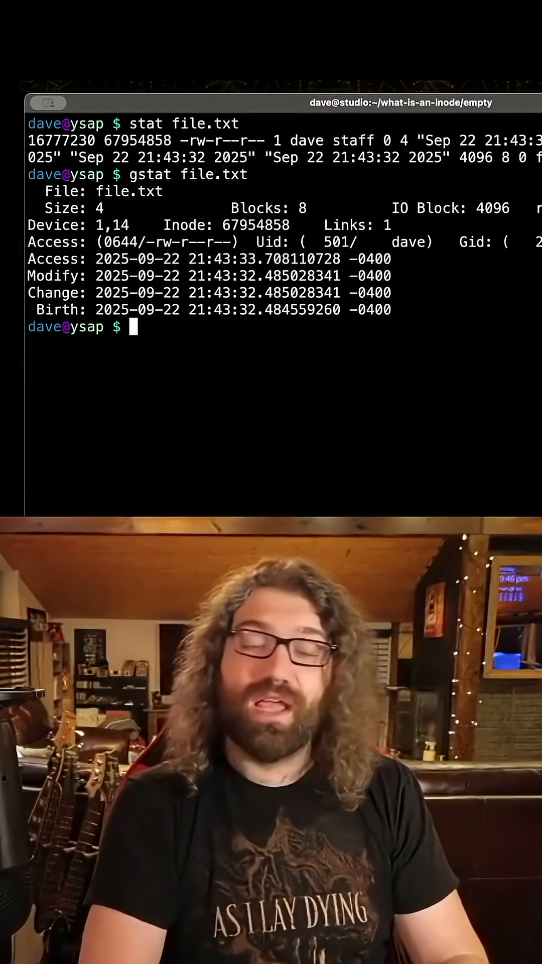
- Enter the man 2 stat command at the fresh prompt
text(man 2)
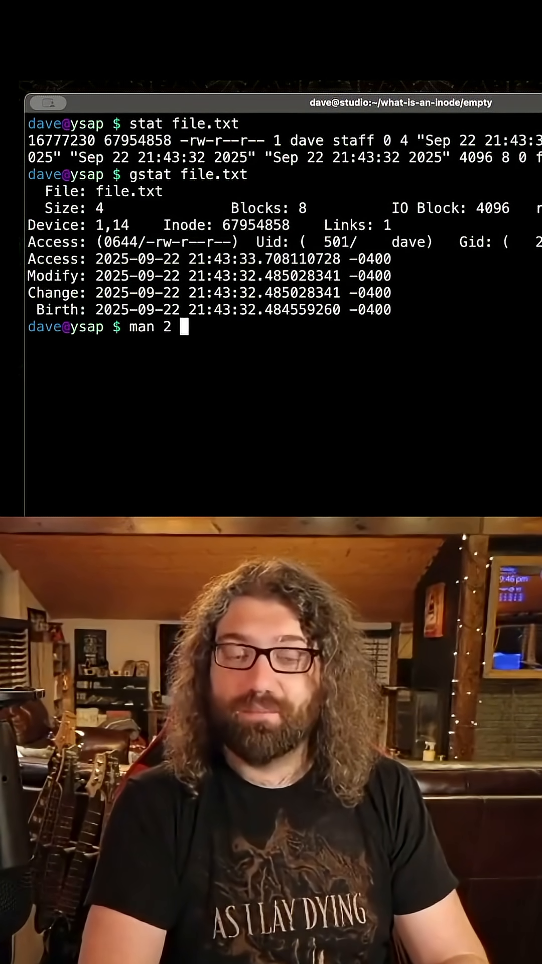
text(stat)
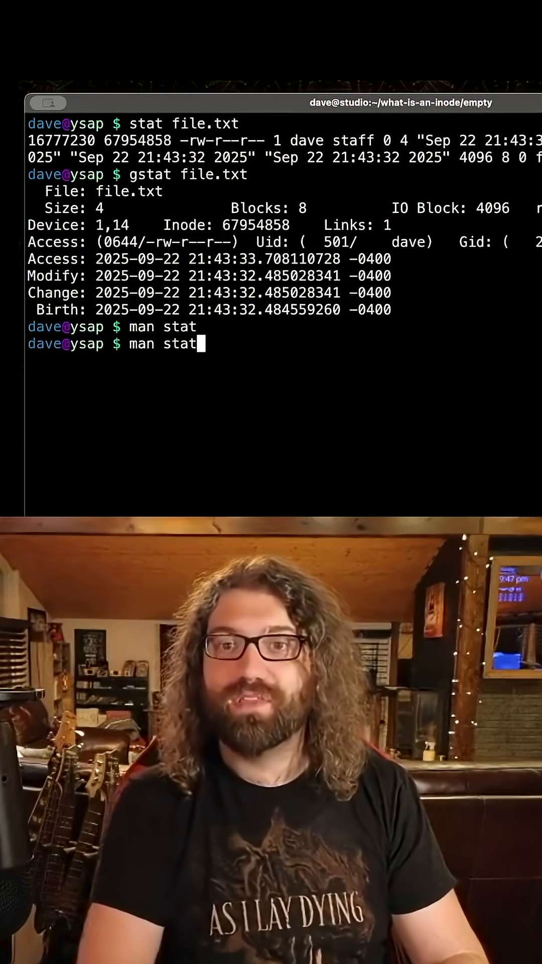
- Run man 2 stat to show the section 2 stat system call page
text(2)
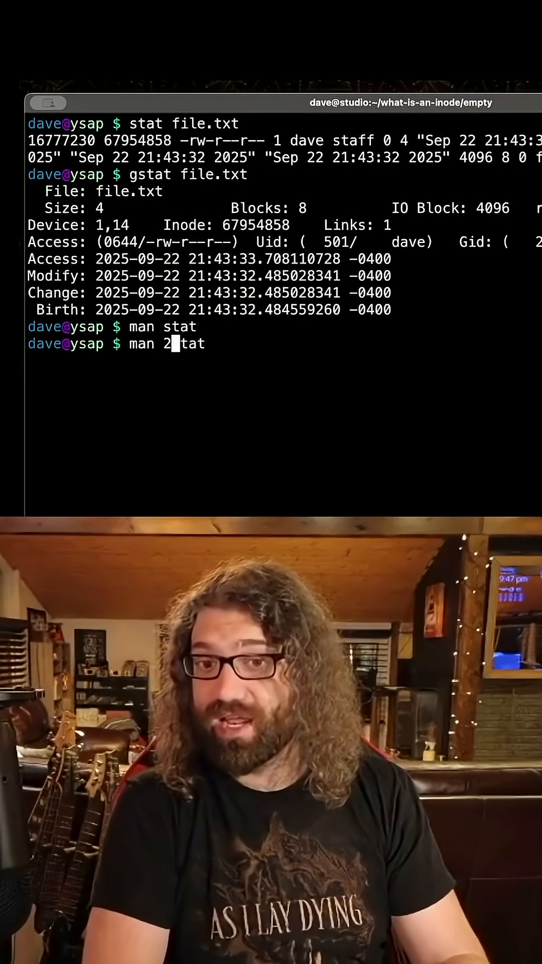
key(Return)
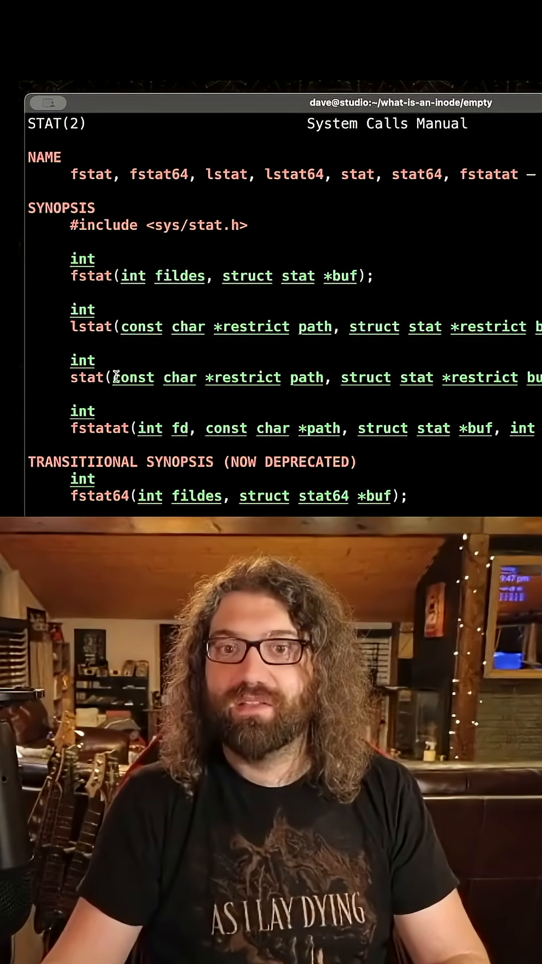
- Scroll the stat man page down past DESCRIPTION to the struct stat fields (st_dev, st_ino)
double_click(218, 377)
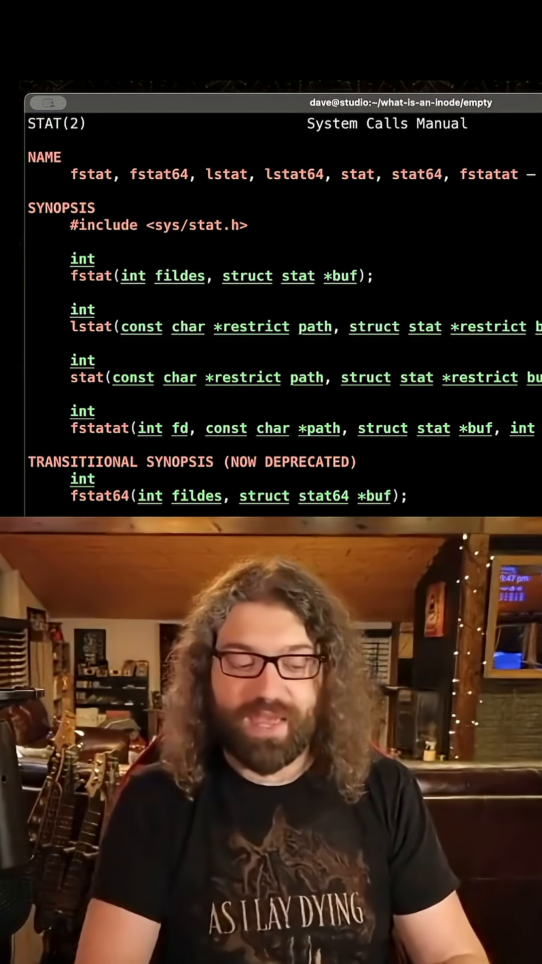
scroll(down, 3)
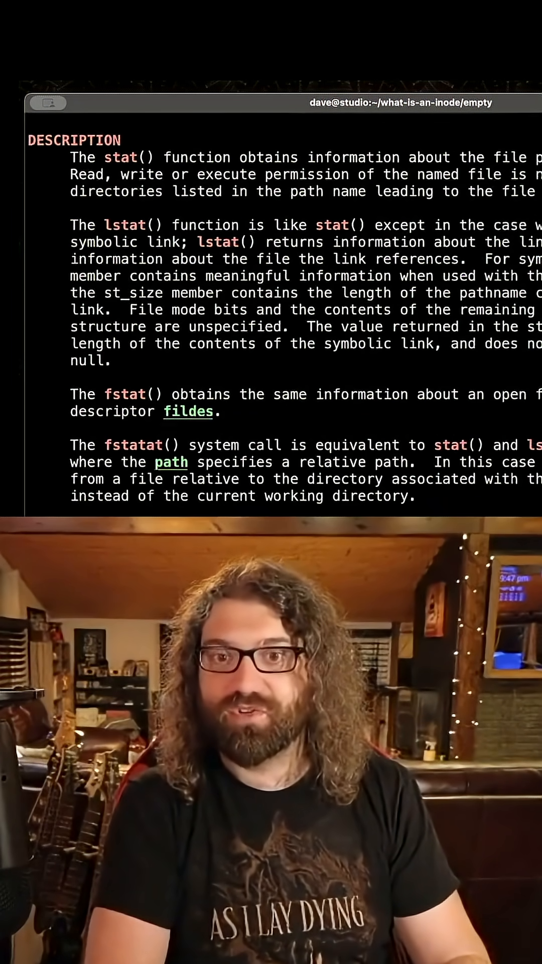
scroll(down, 3)
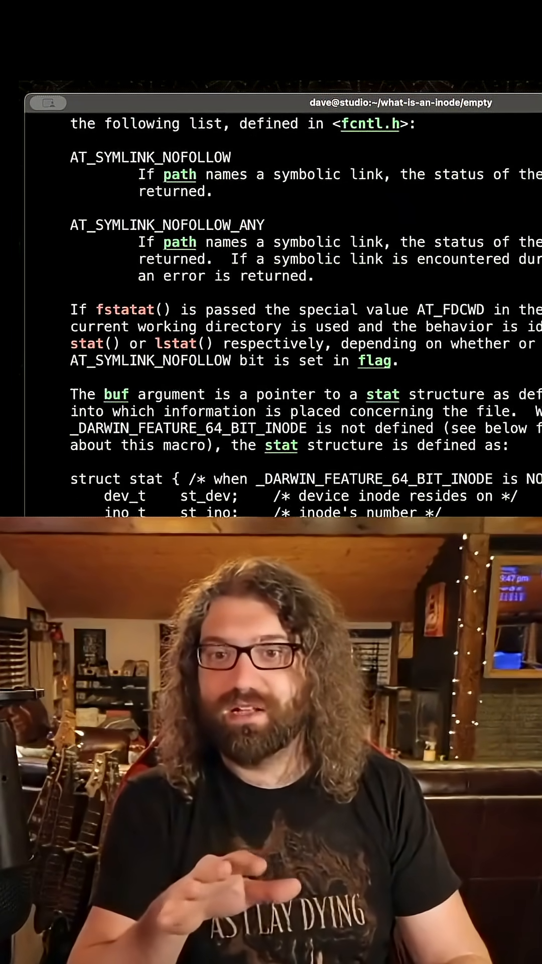
scroll(down, 3)
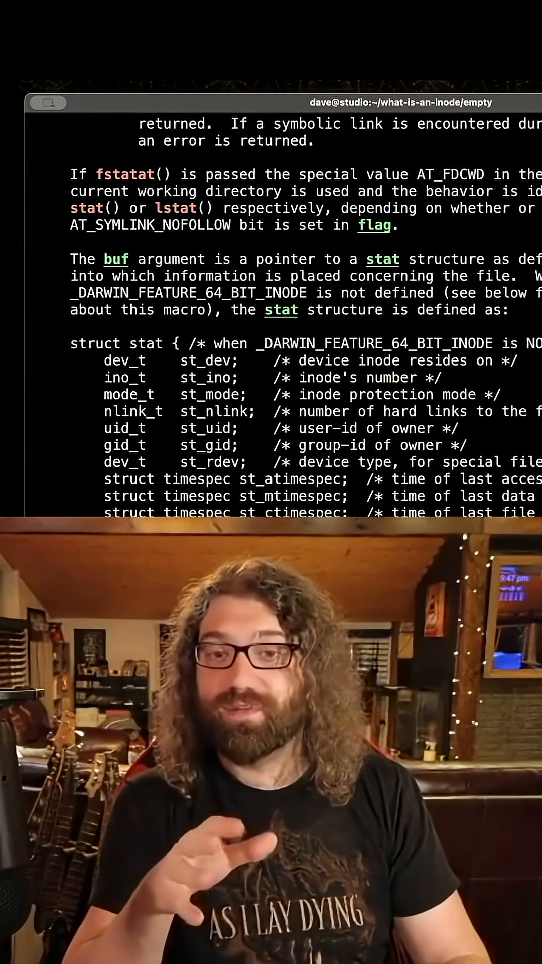